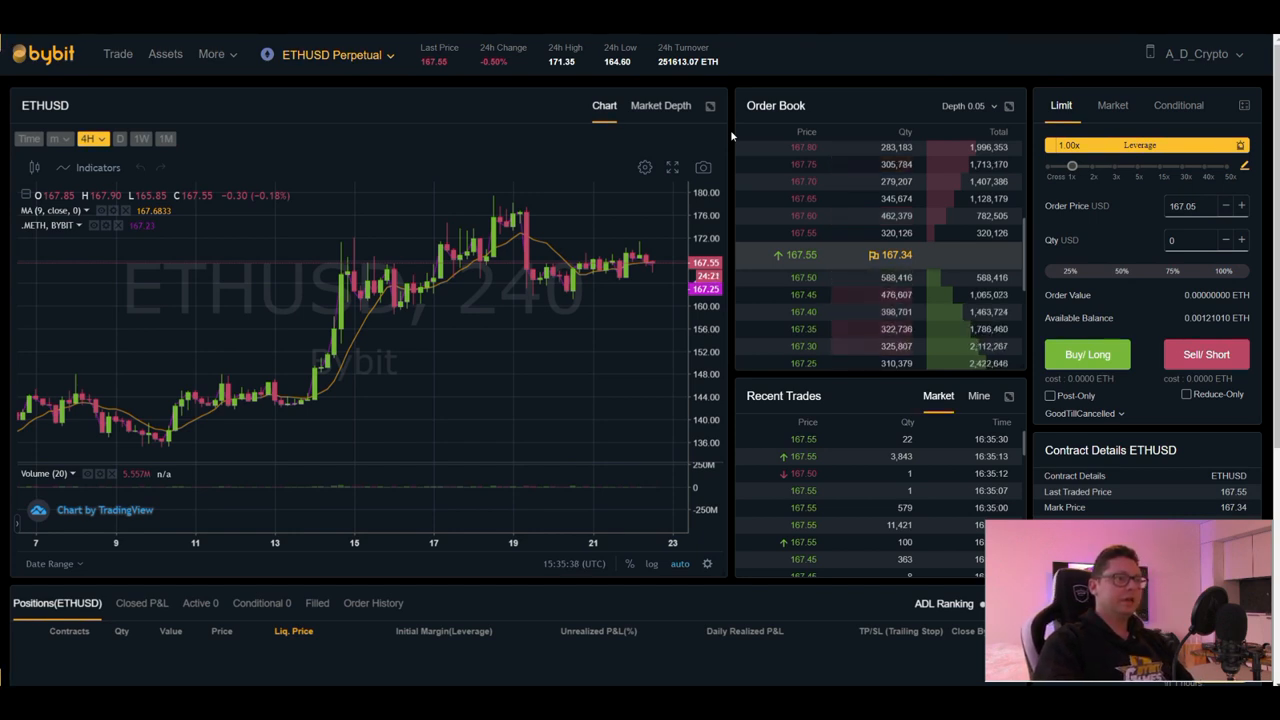
Go from the ETHUSD Perpetual trading page to the Rewards Hub with its $20 award.
click(330, 54)
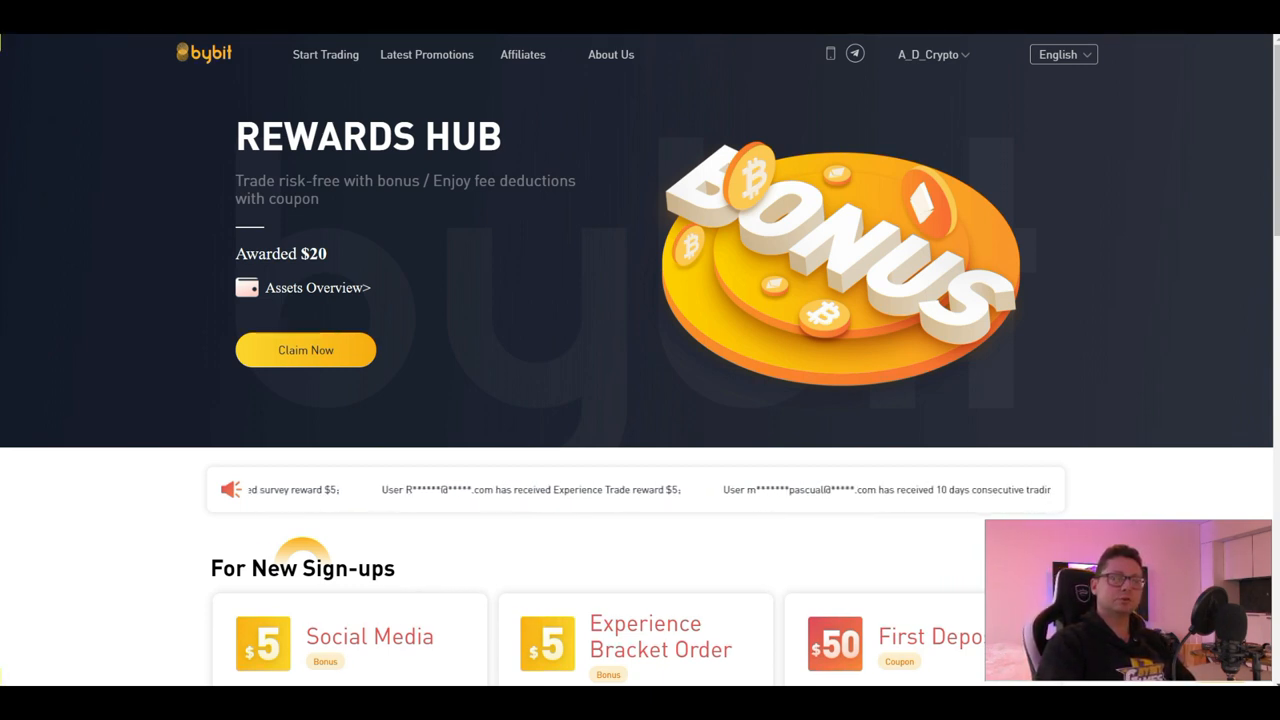
Scroll the Rewards Hub to the completed New Sign-ups bonuses and Flash Deals awards.
scroll(down, 3)
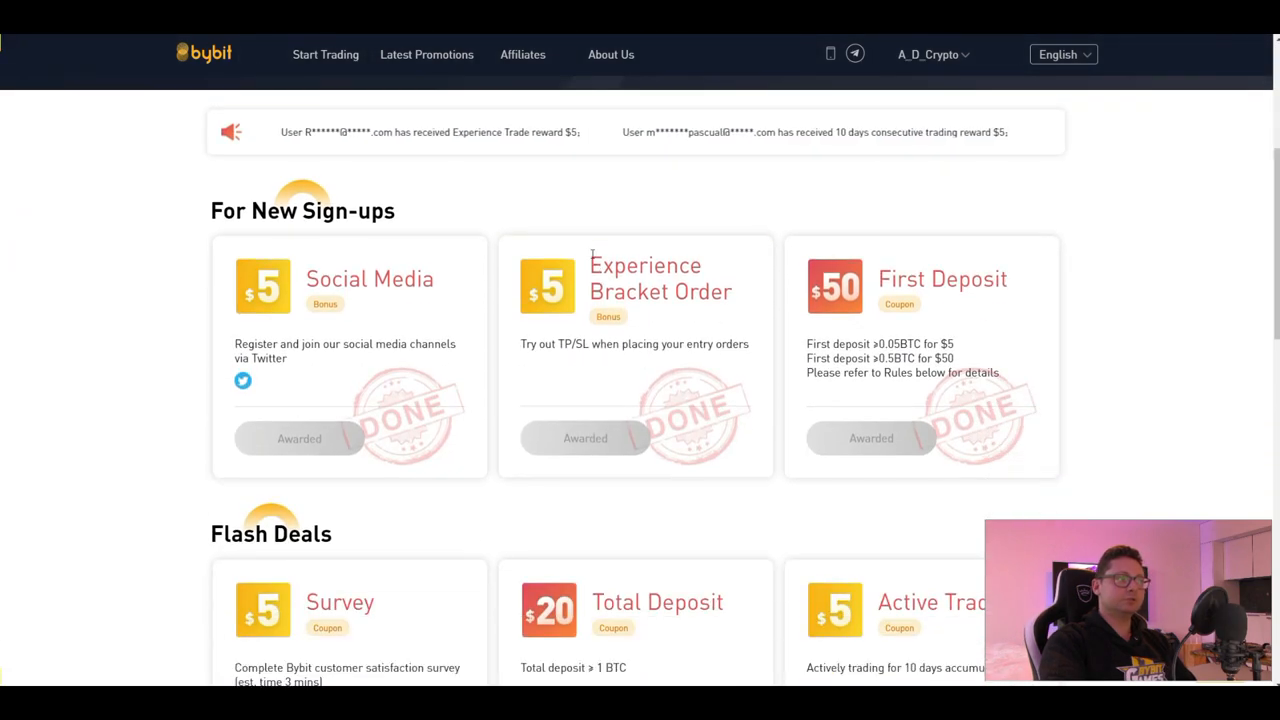
scroll(down, 3)
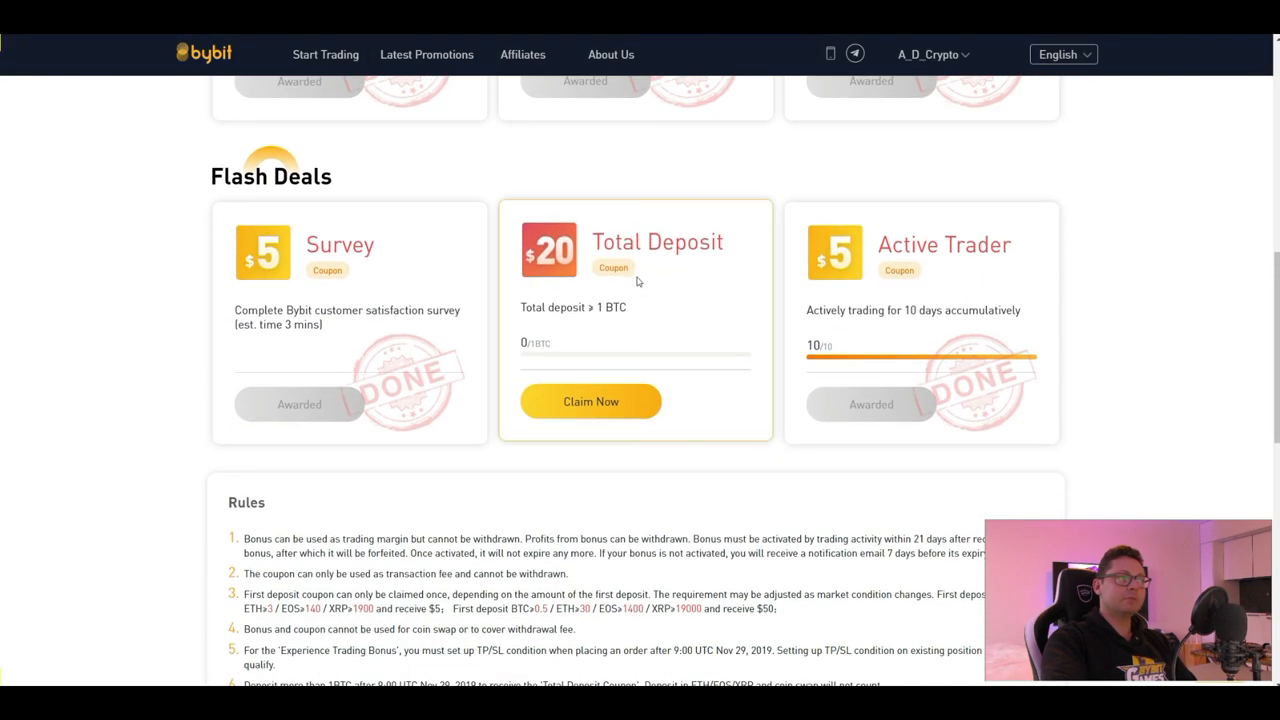
scroll(down, 3)
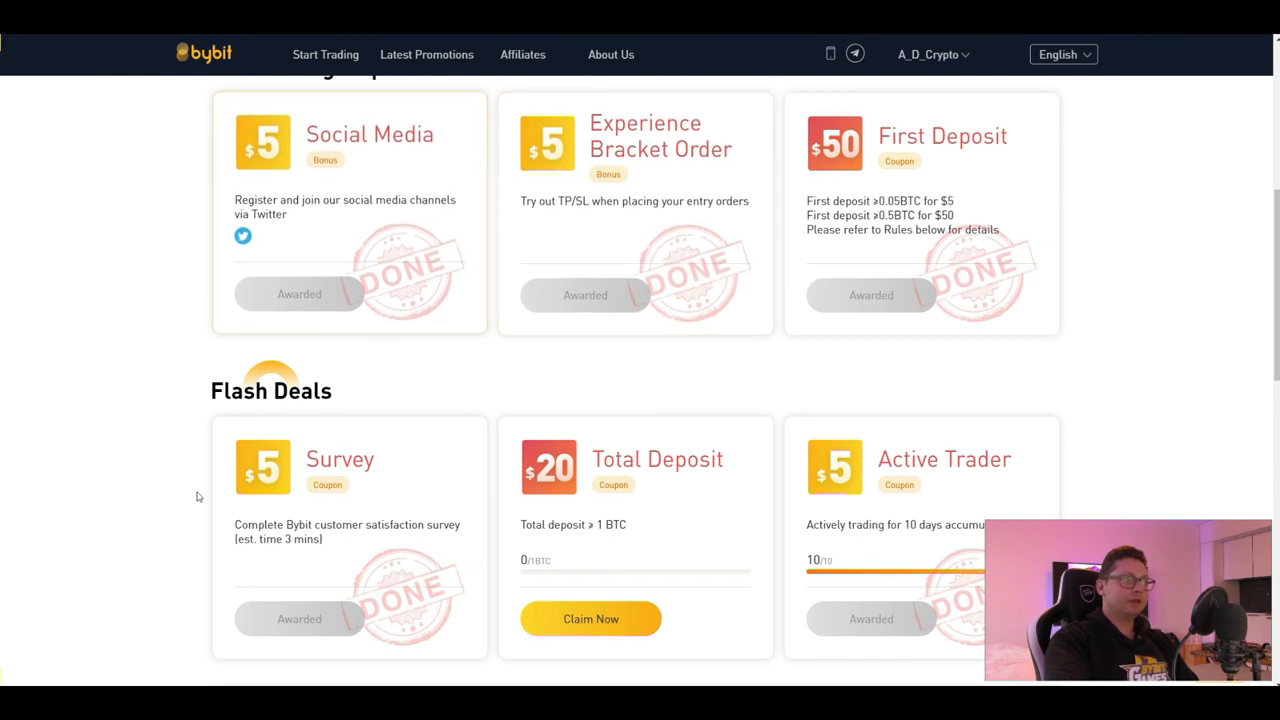
mouse_move(335, 252)
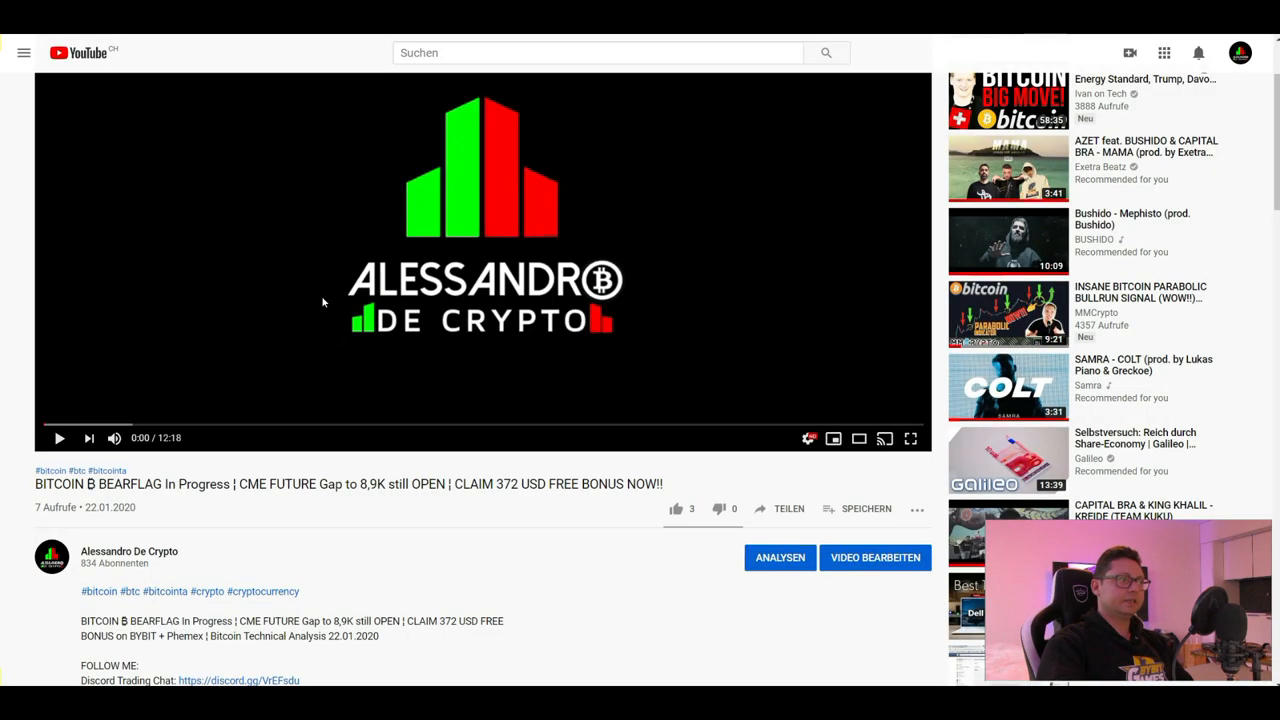
Highlight '90USD' and the free Bybit bonus phrase in the video description.
scroll(down, 3)
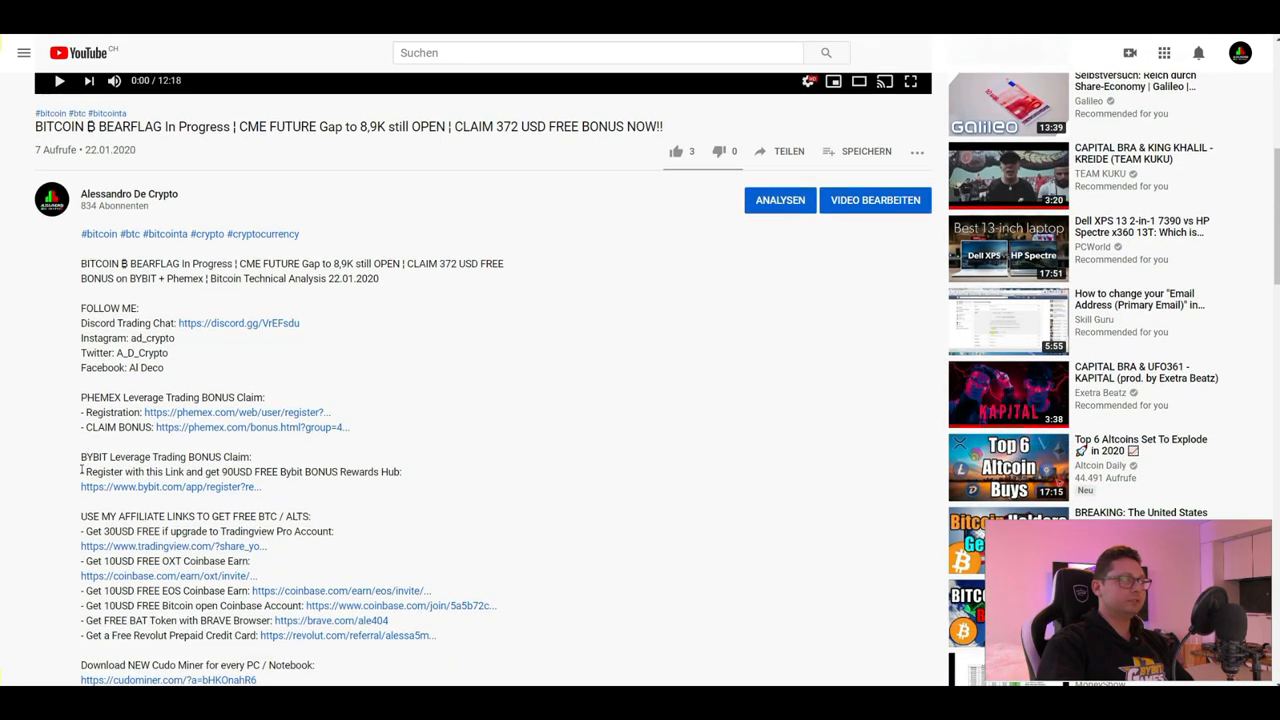
double_click(170, 487)
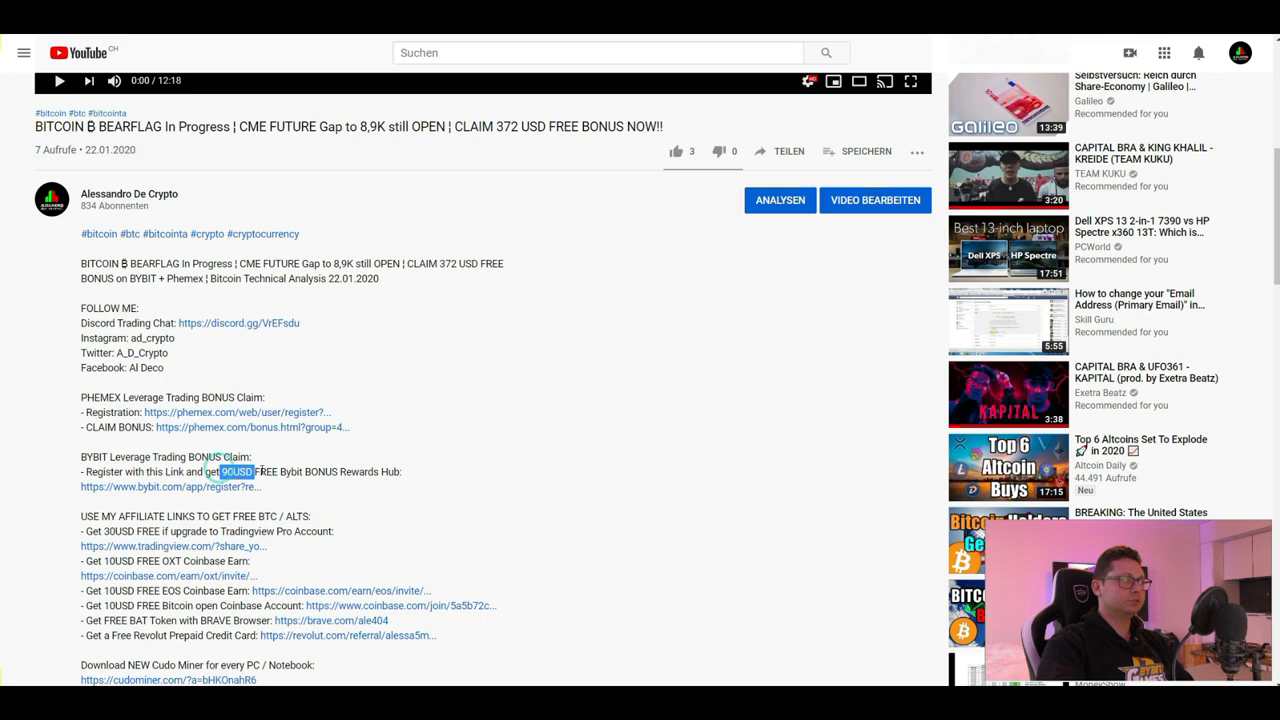
drag(225, 471, 350, 471)
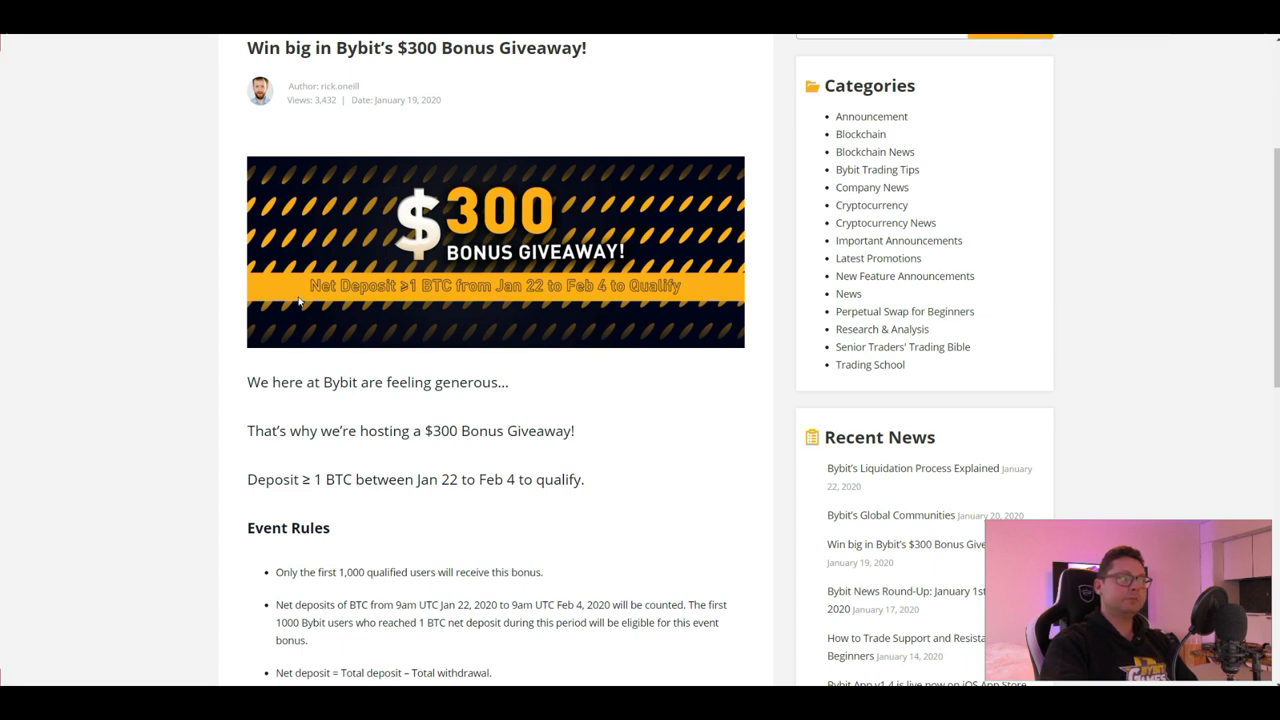
mouse_move(584, 309)
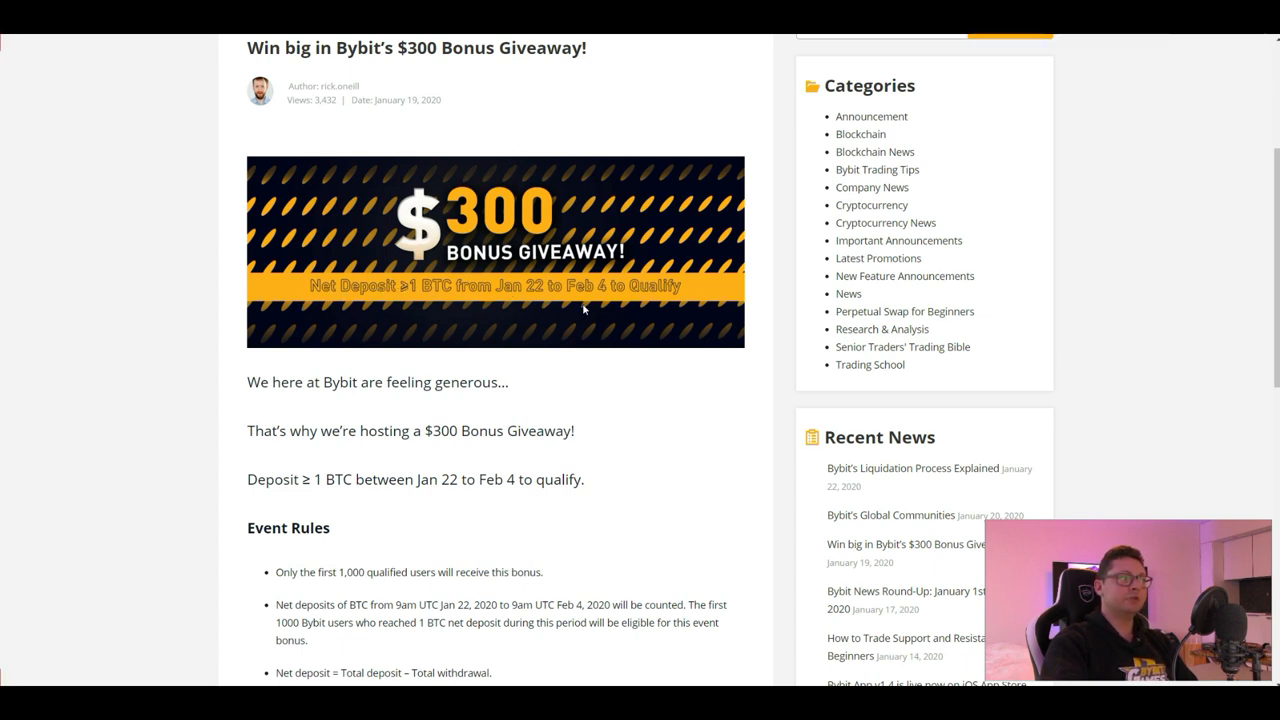
mouse_move(542, 300)
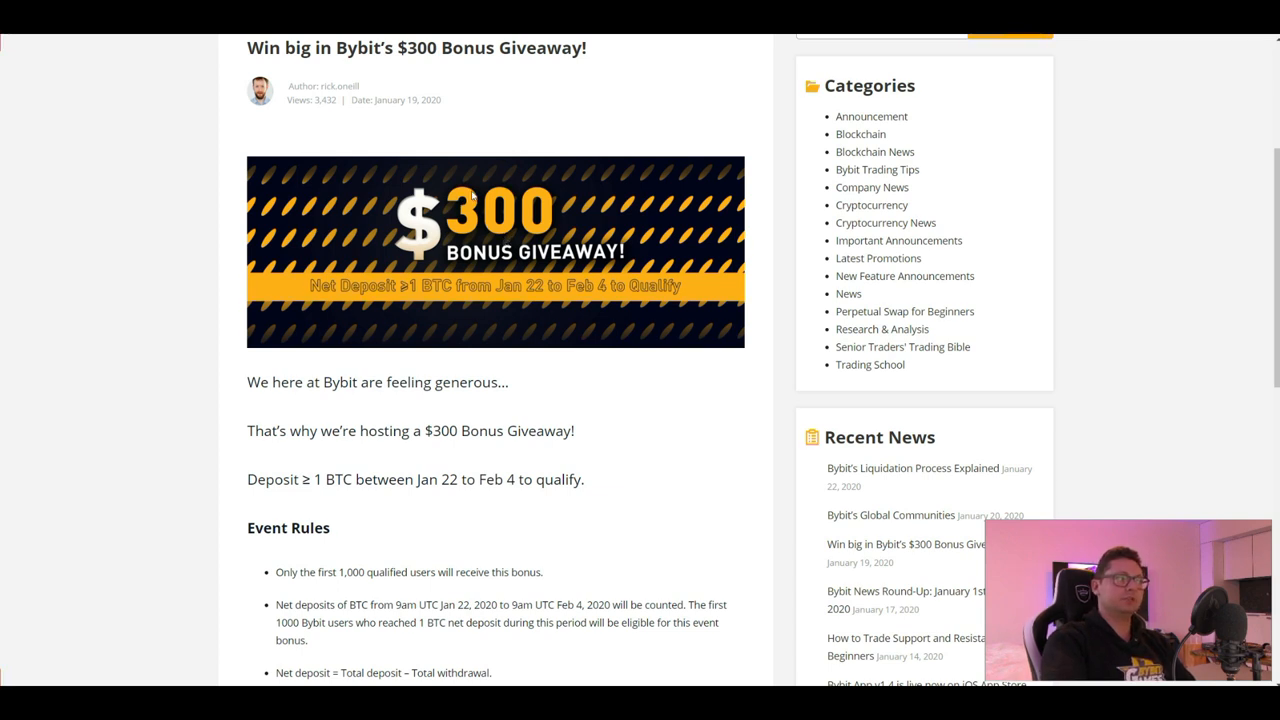
mouse_move(918, 132)
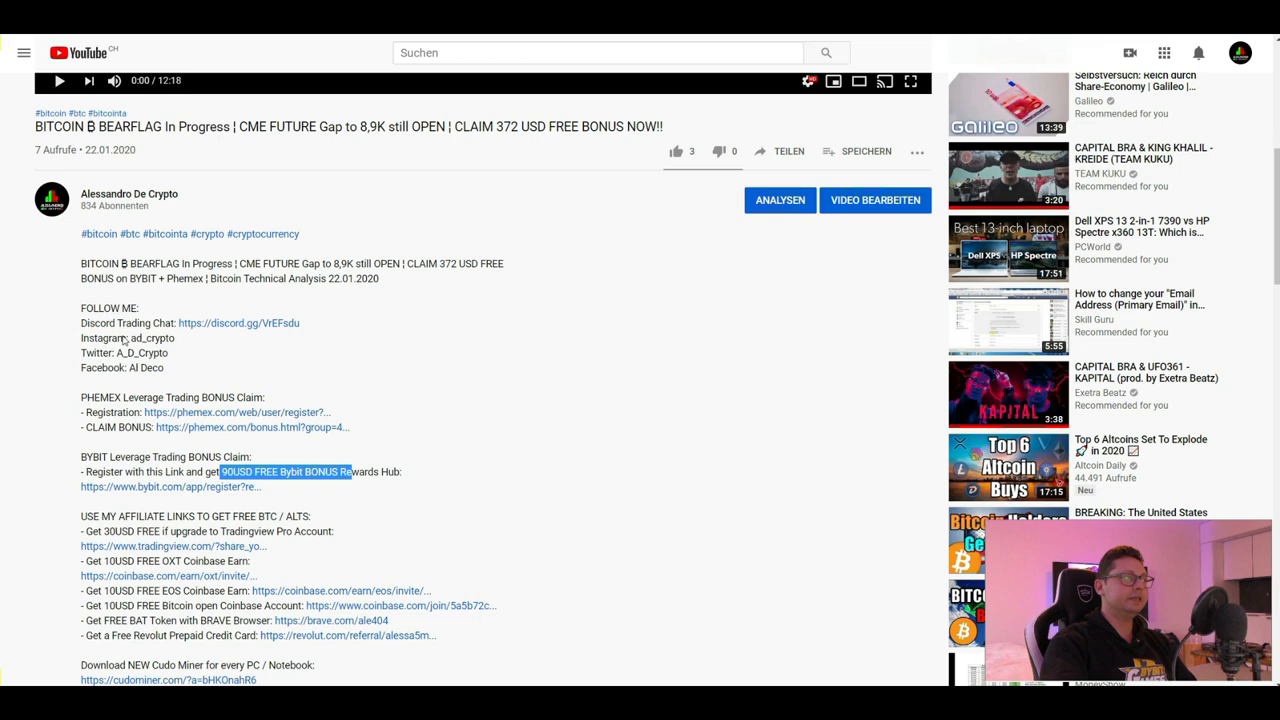
Highlight the PHEMEX bonus claim line in the video description.
scroll(down, 3)
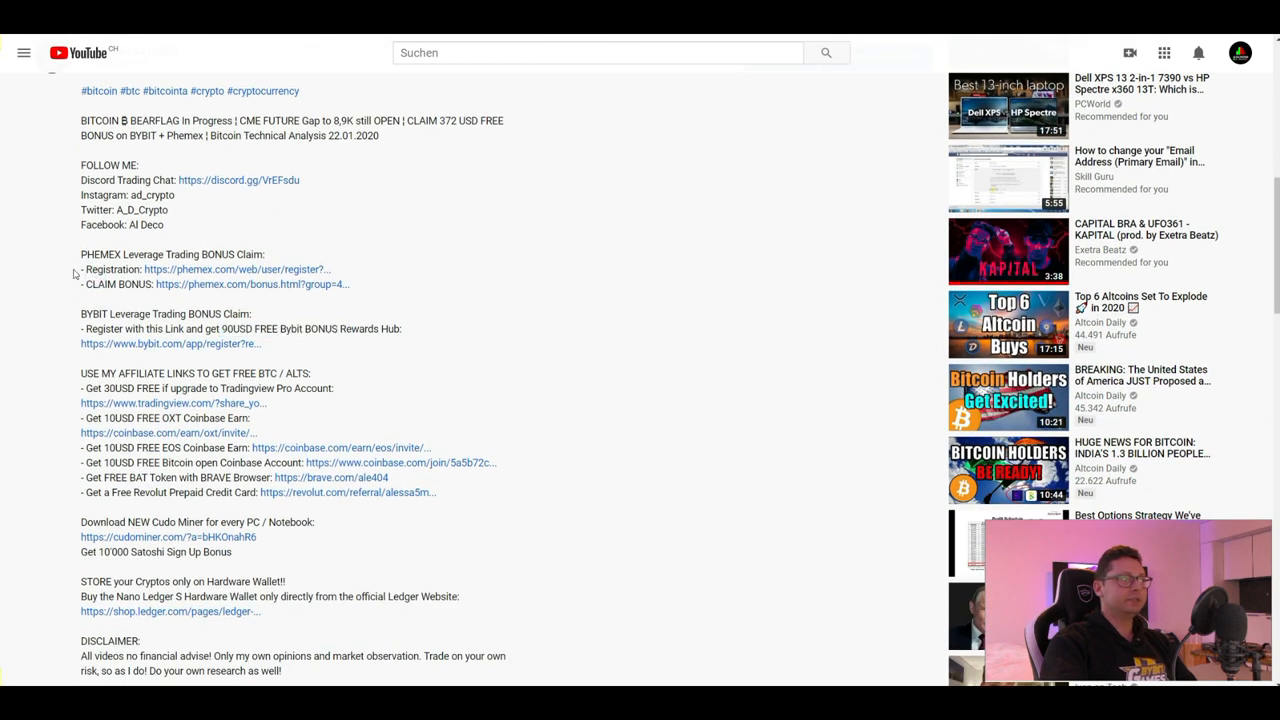
triple_click(200, 269)
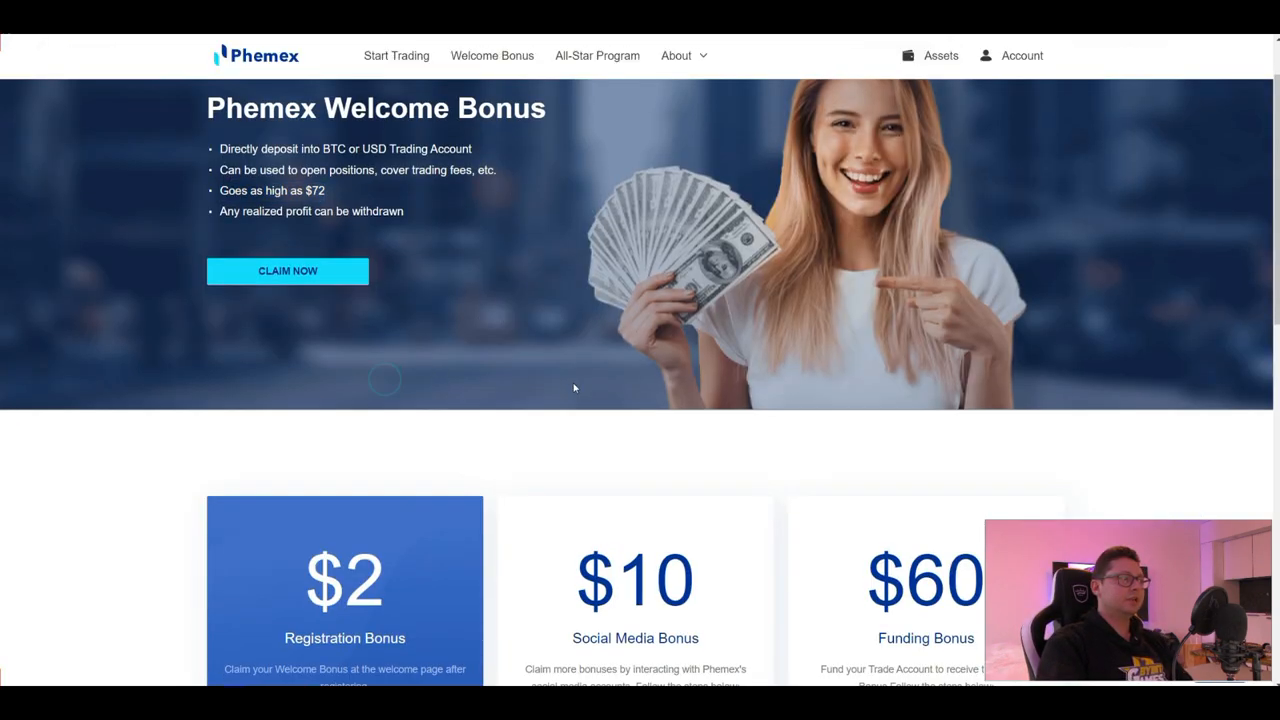
Scroll the Phemex Welcome Bonus page to the registration, social media and funding bonus cards.
scroll(down, 3)
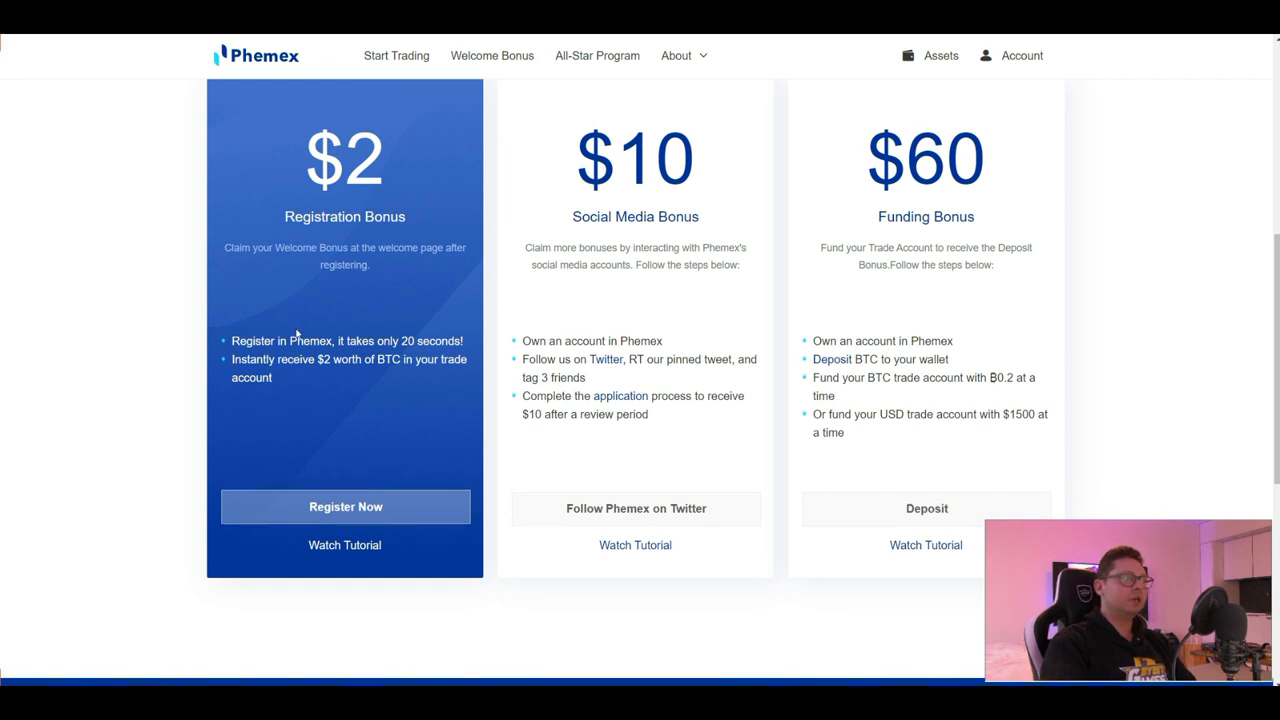
mouse_move(308, 357)
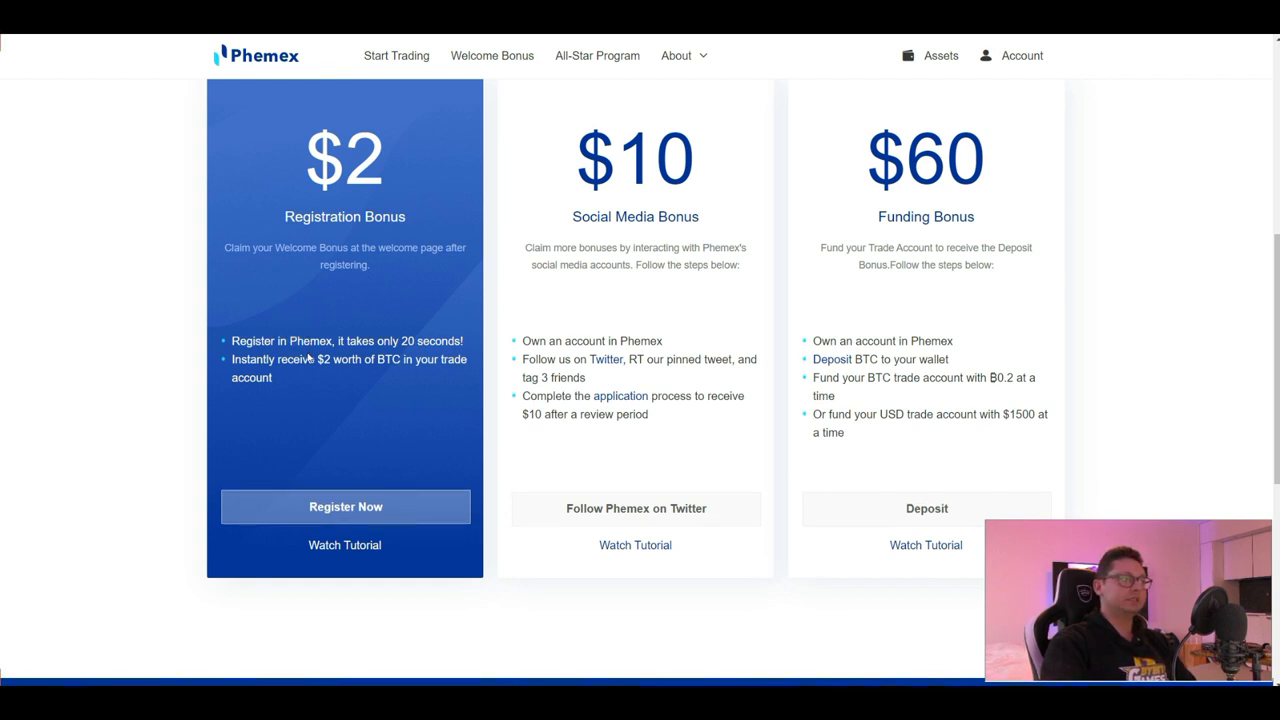
mouse_move(598, 296)
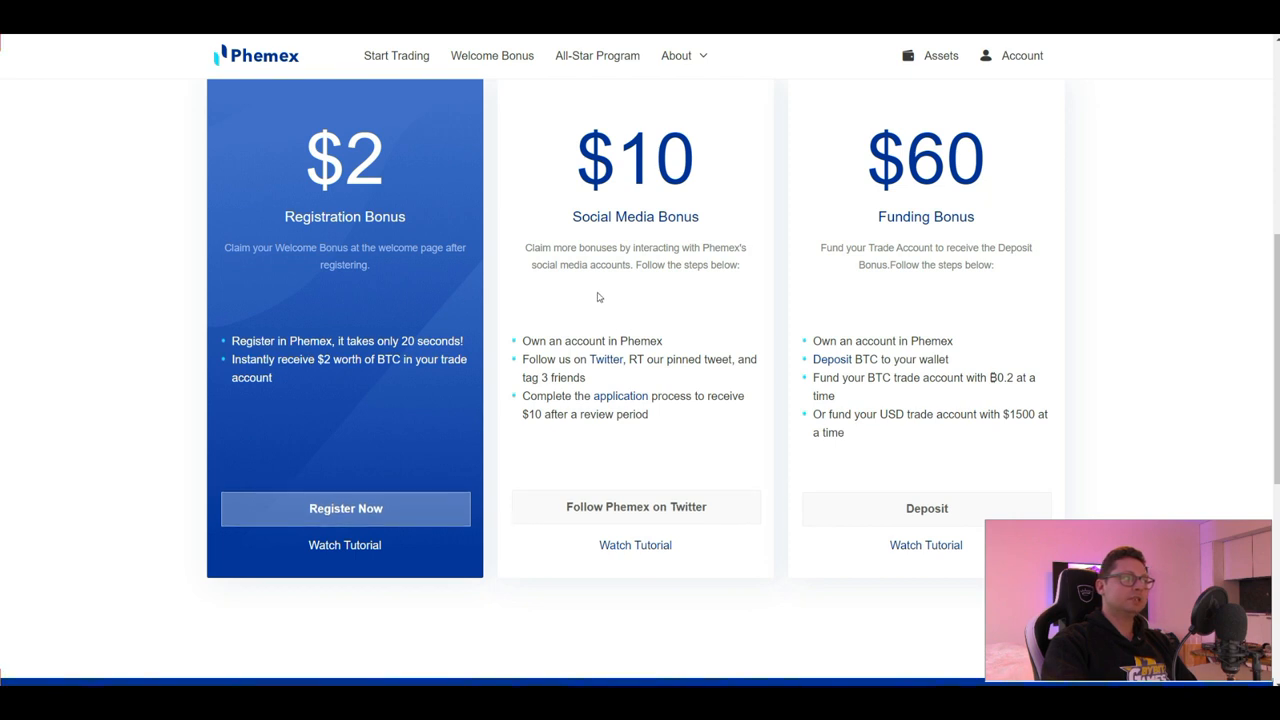
mouse_move(630, 300)
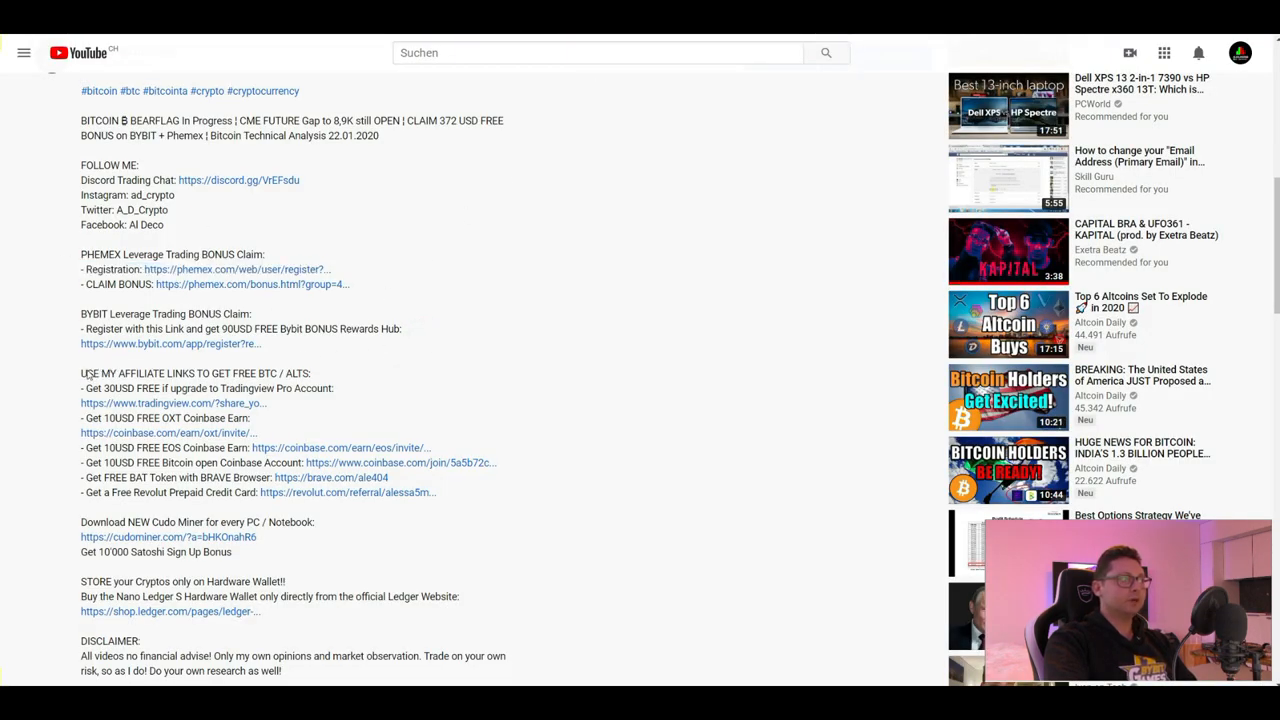
drag(81, 373, 265, 462)
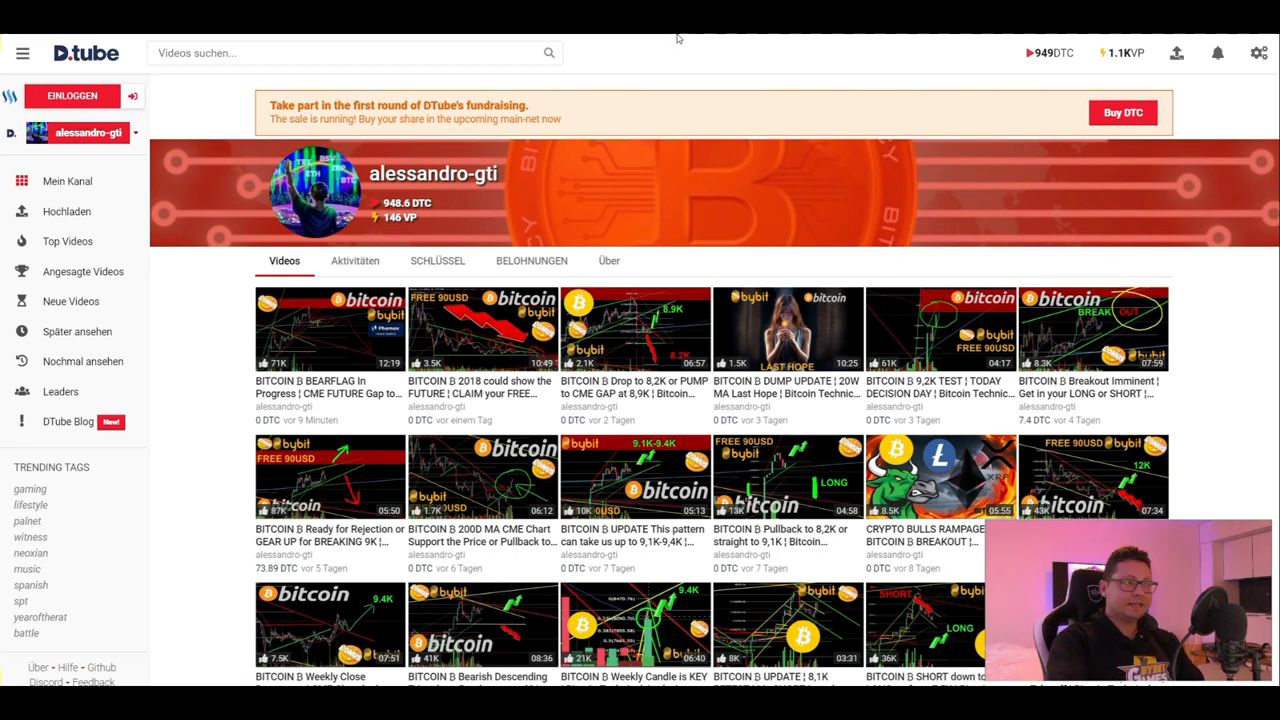
click(329, 329)
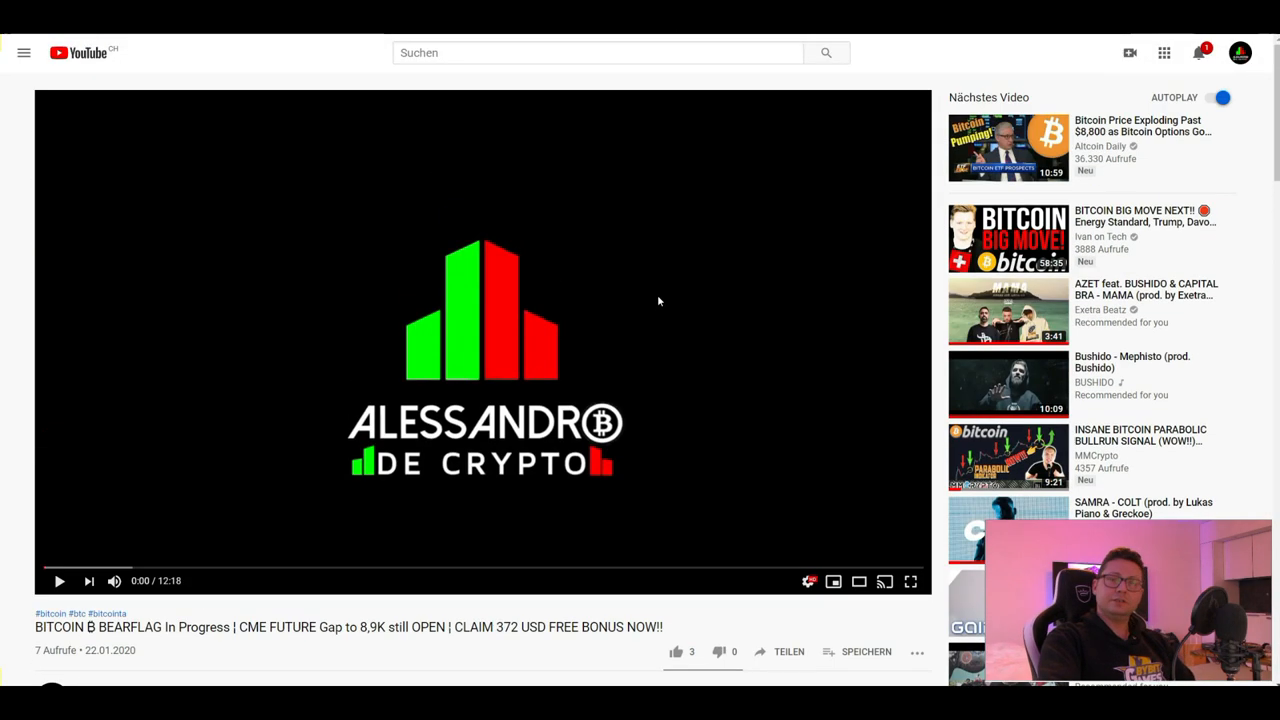